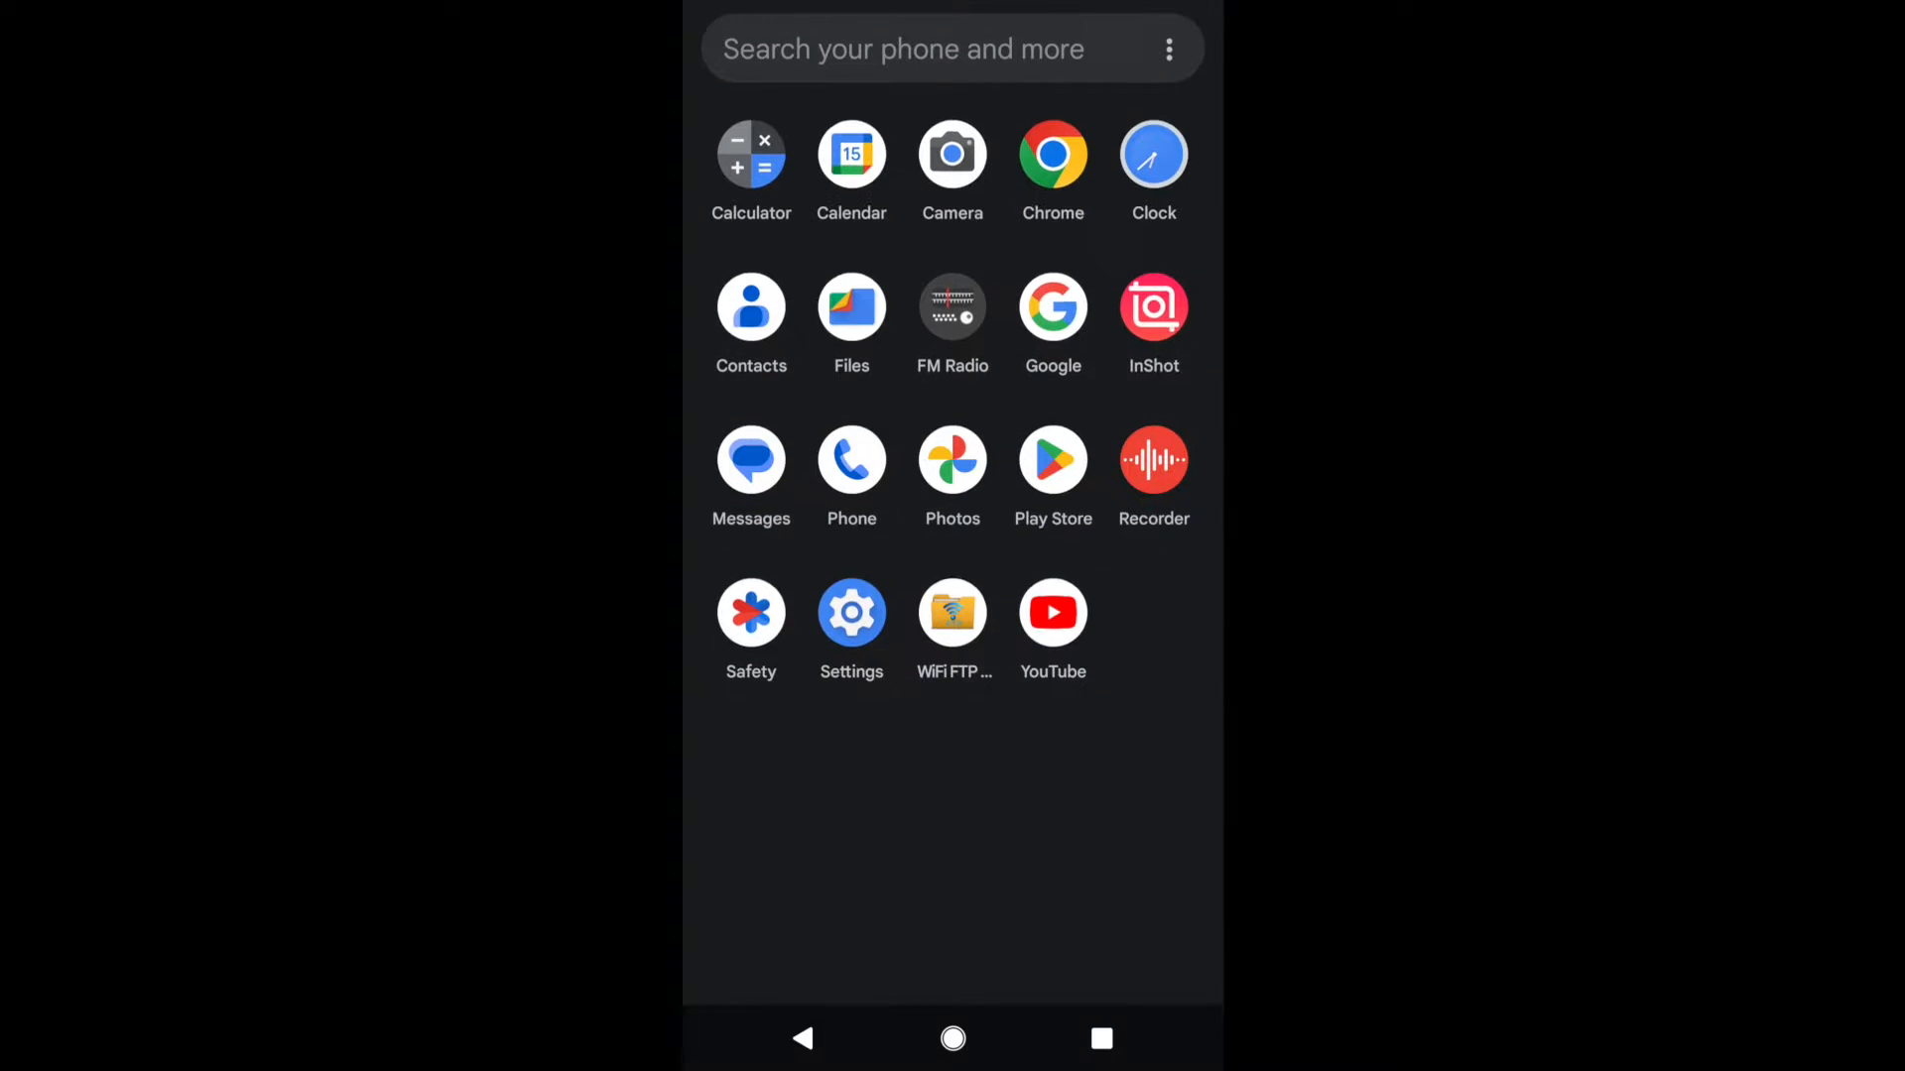
- Search the Play Store for Samsung Internet using the 'sa' suggestion
{"action": "left_click", "coordinate": [904, 48]}
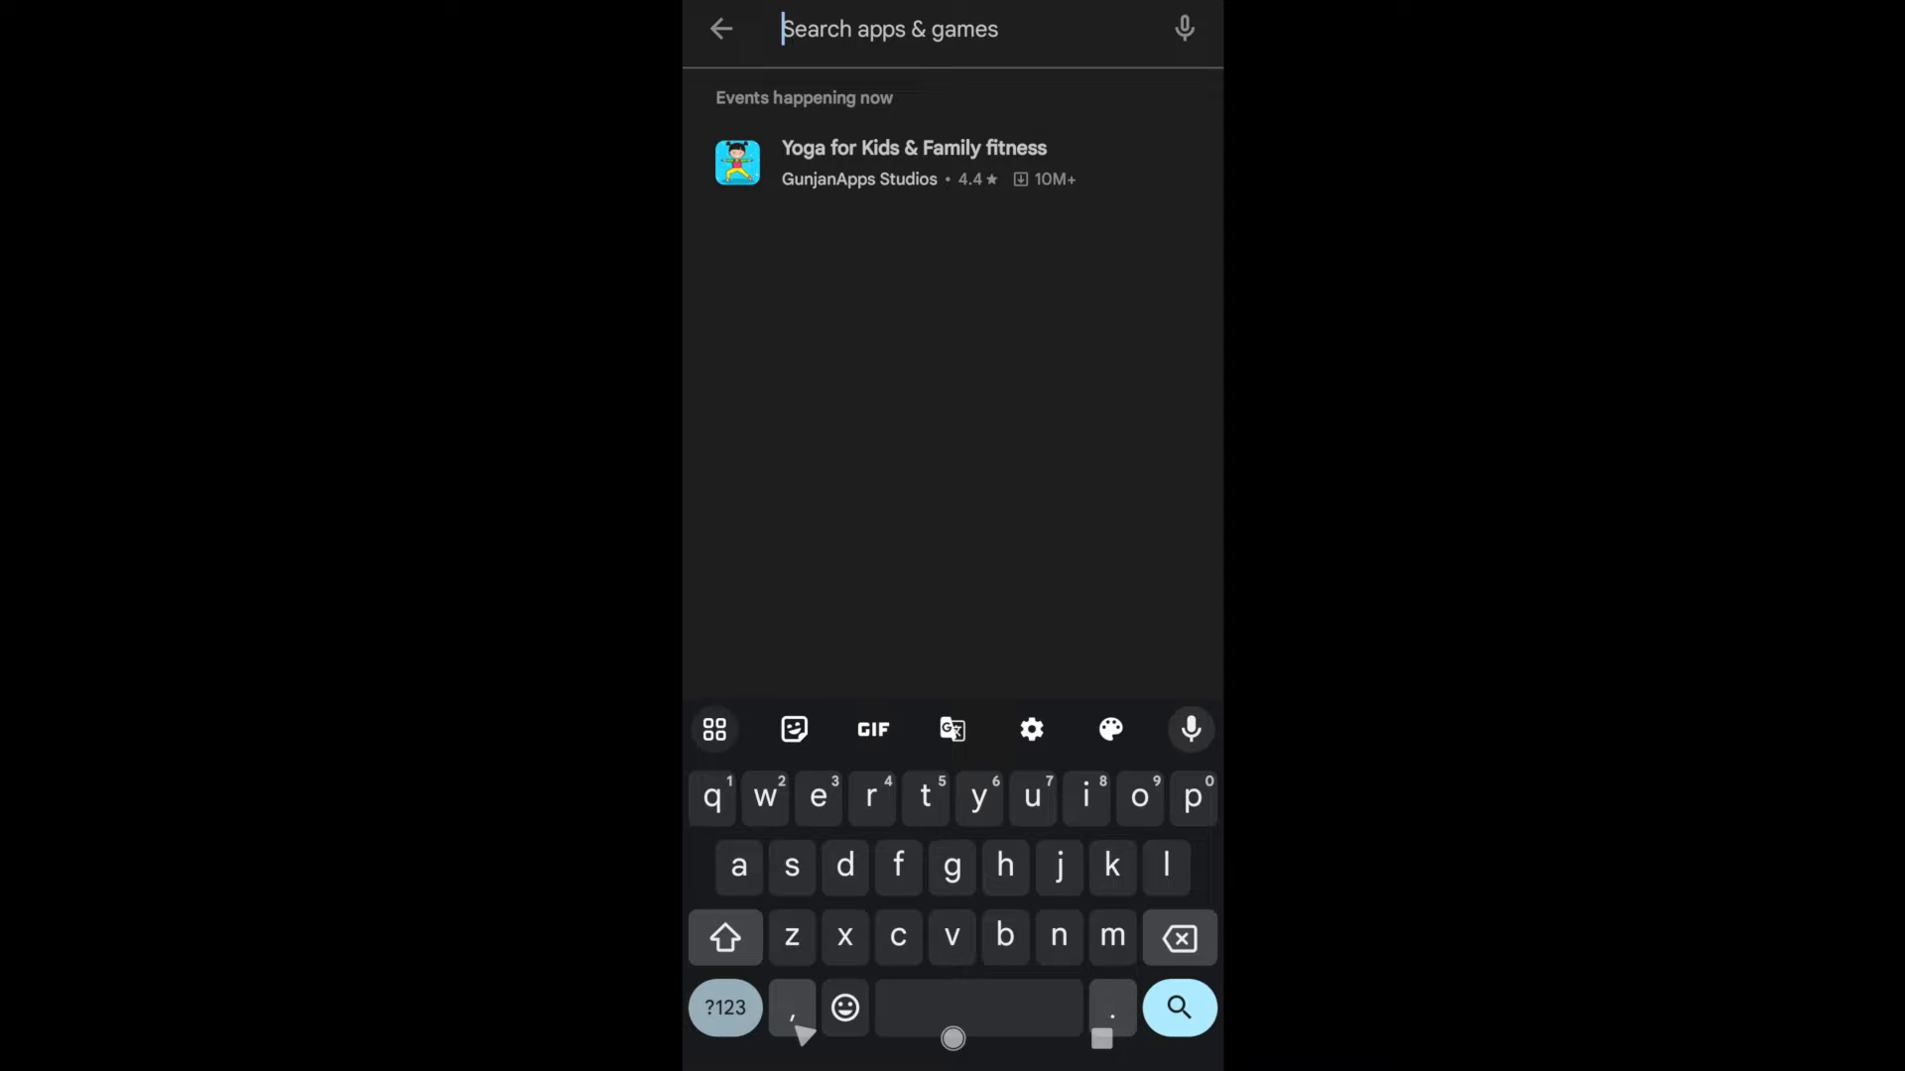
{"action": "type", "text": "sa"}
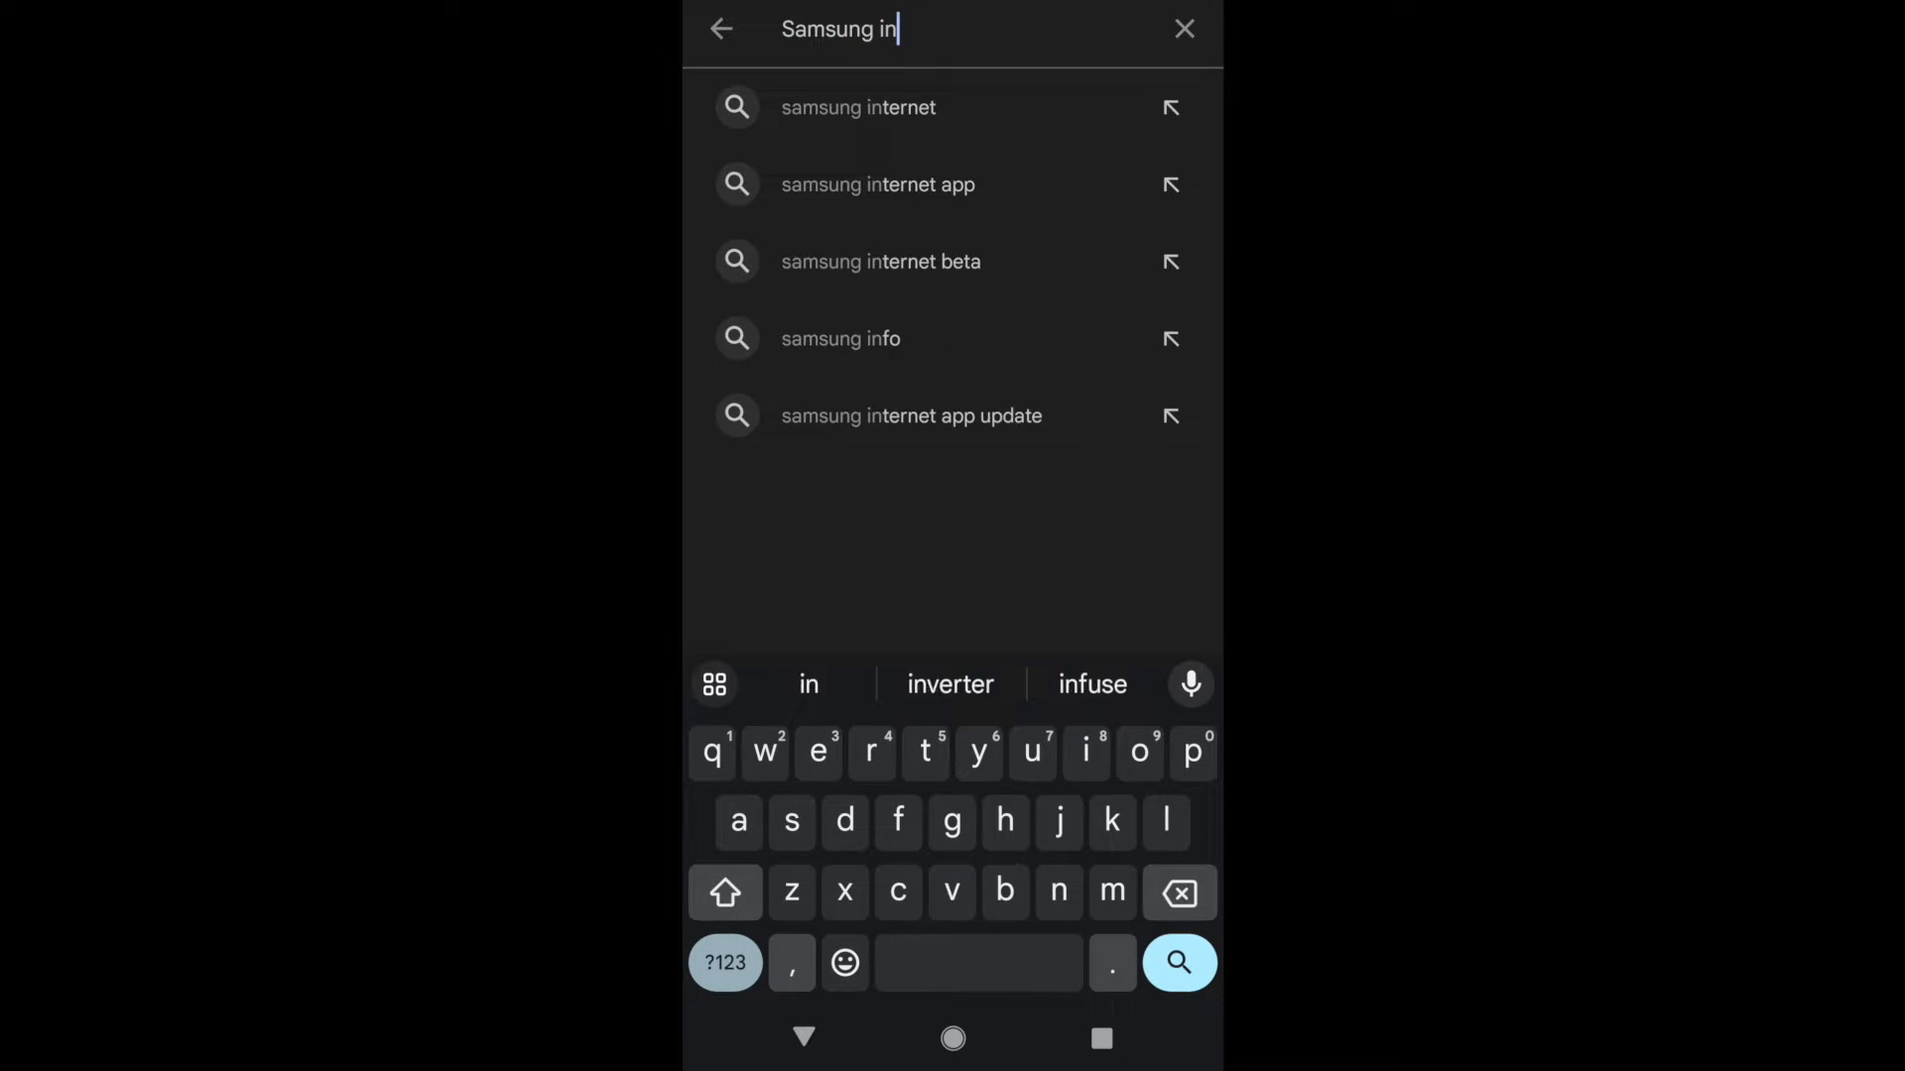
{"action": "left_click", "coordinate": [857, 107]}
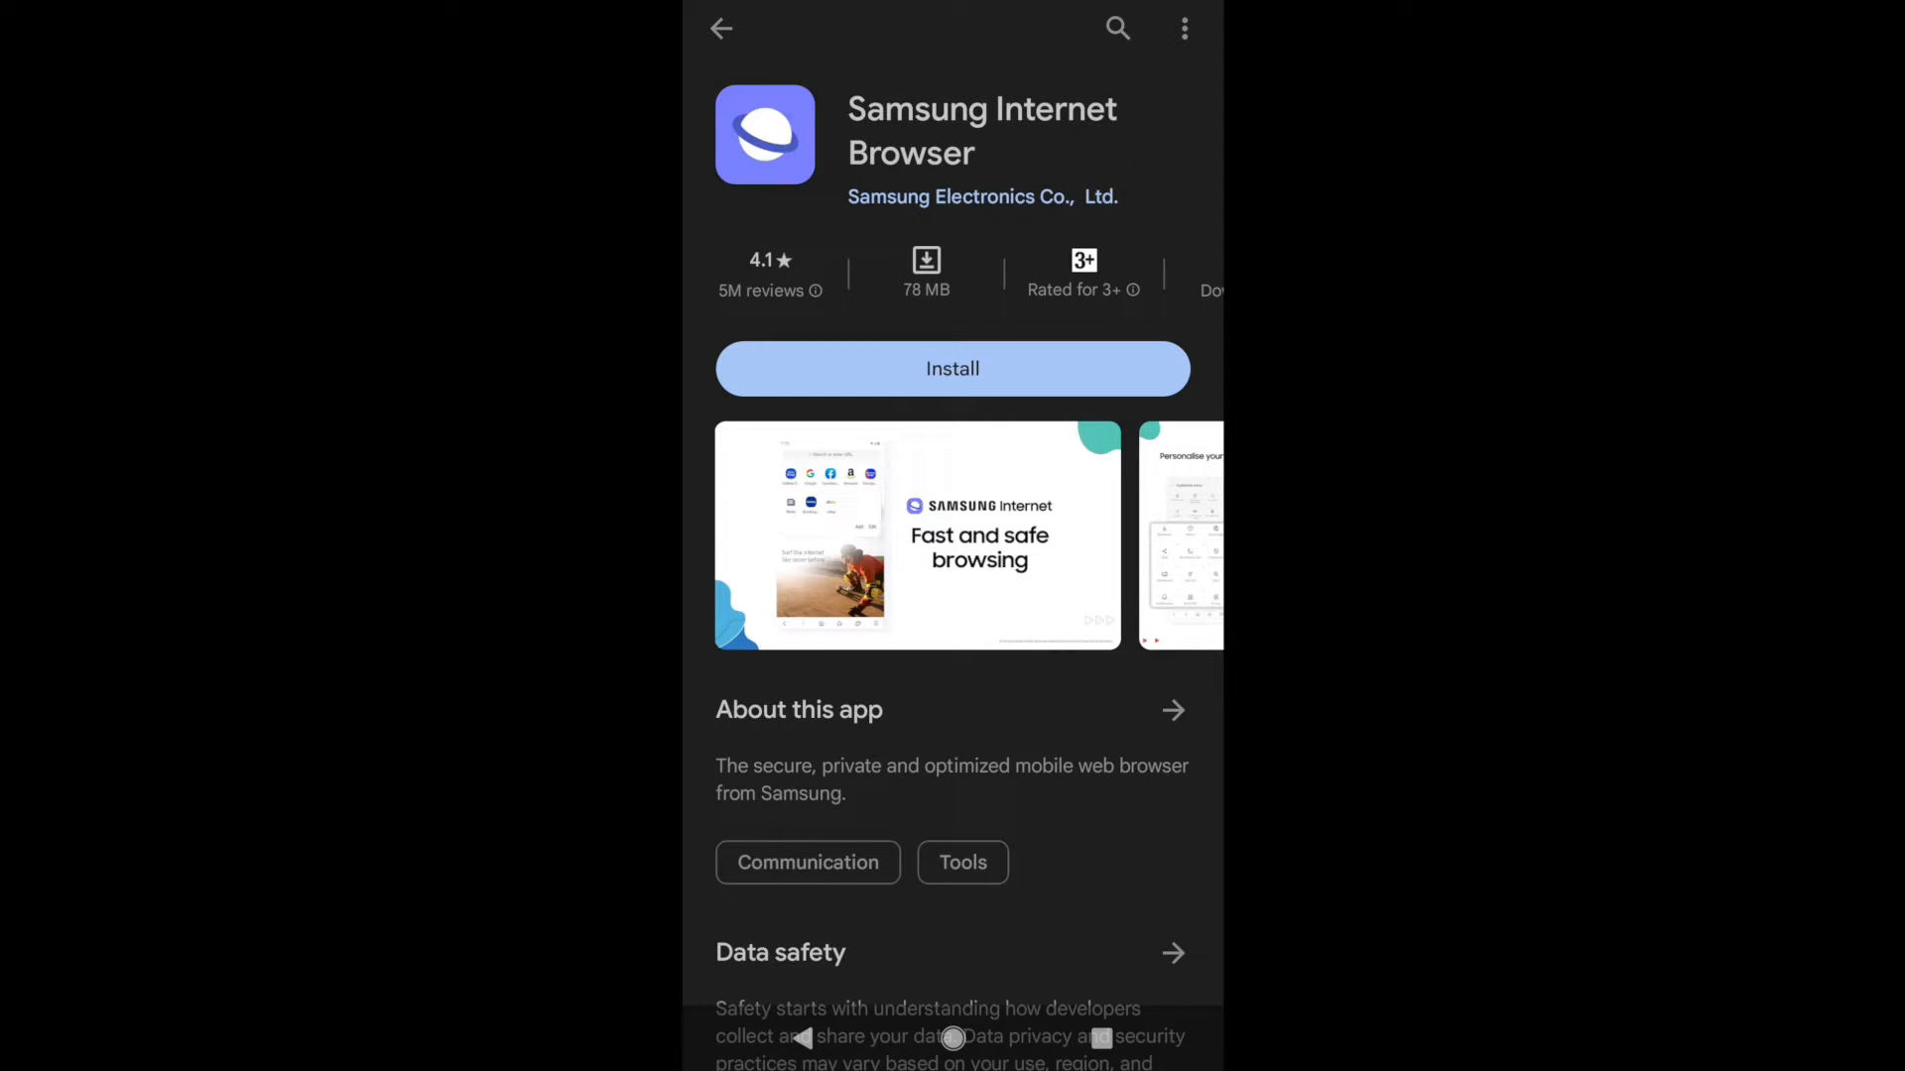
- Install Samsung Internet Browser and launch it once installed
{"action": "left_click", "coordinate": [952, 368]}
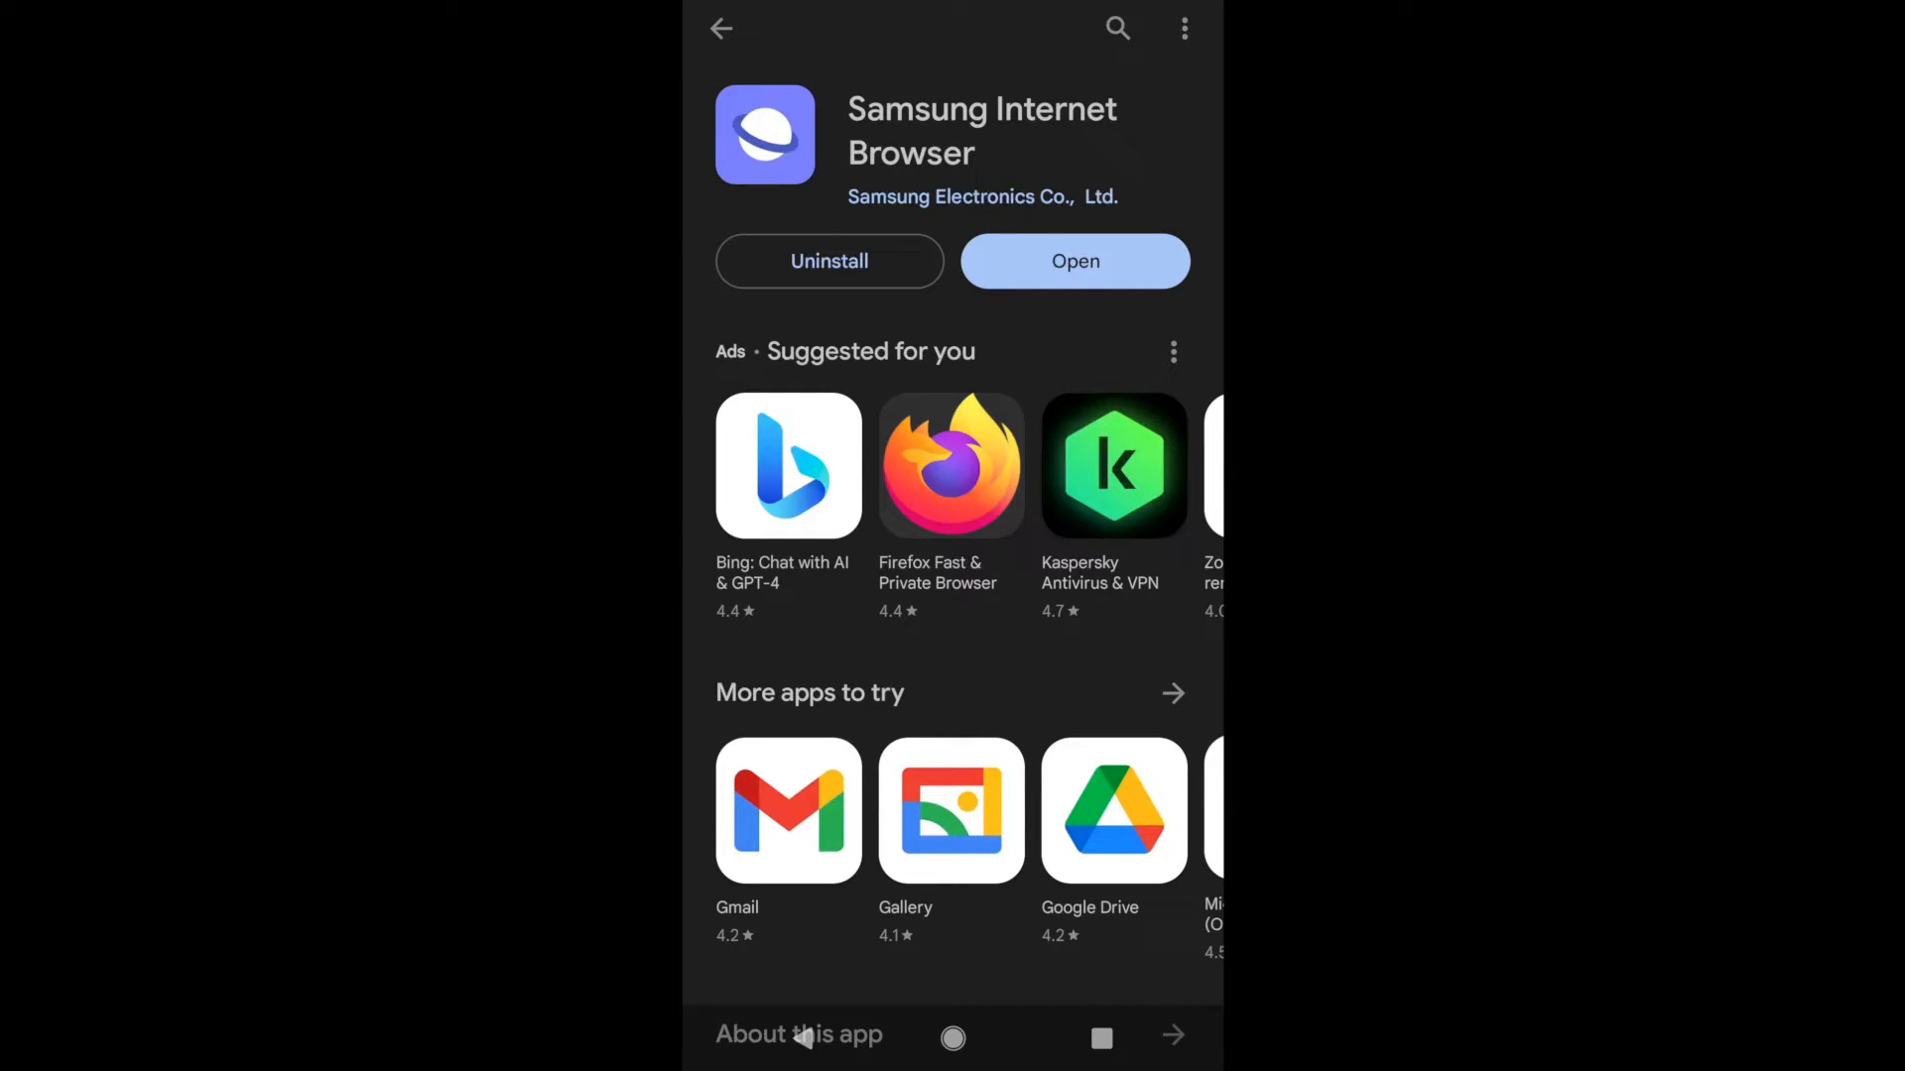
{"action": "left_click", "coordinate": [1074, 260]}
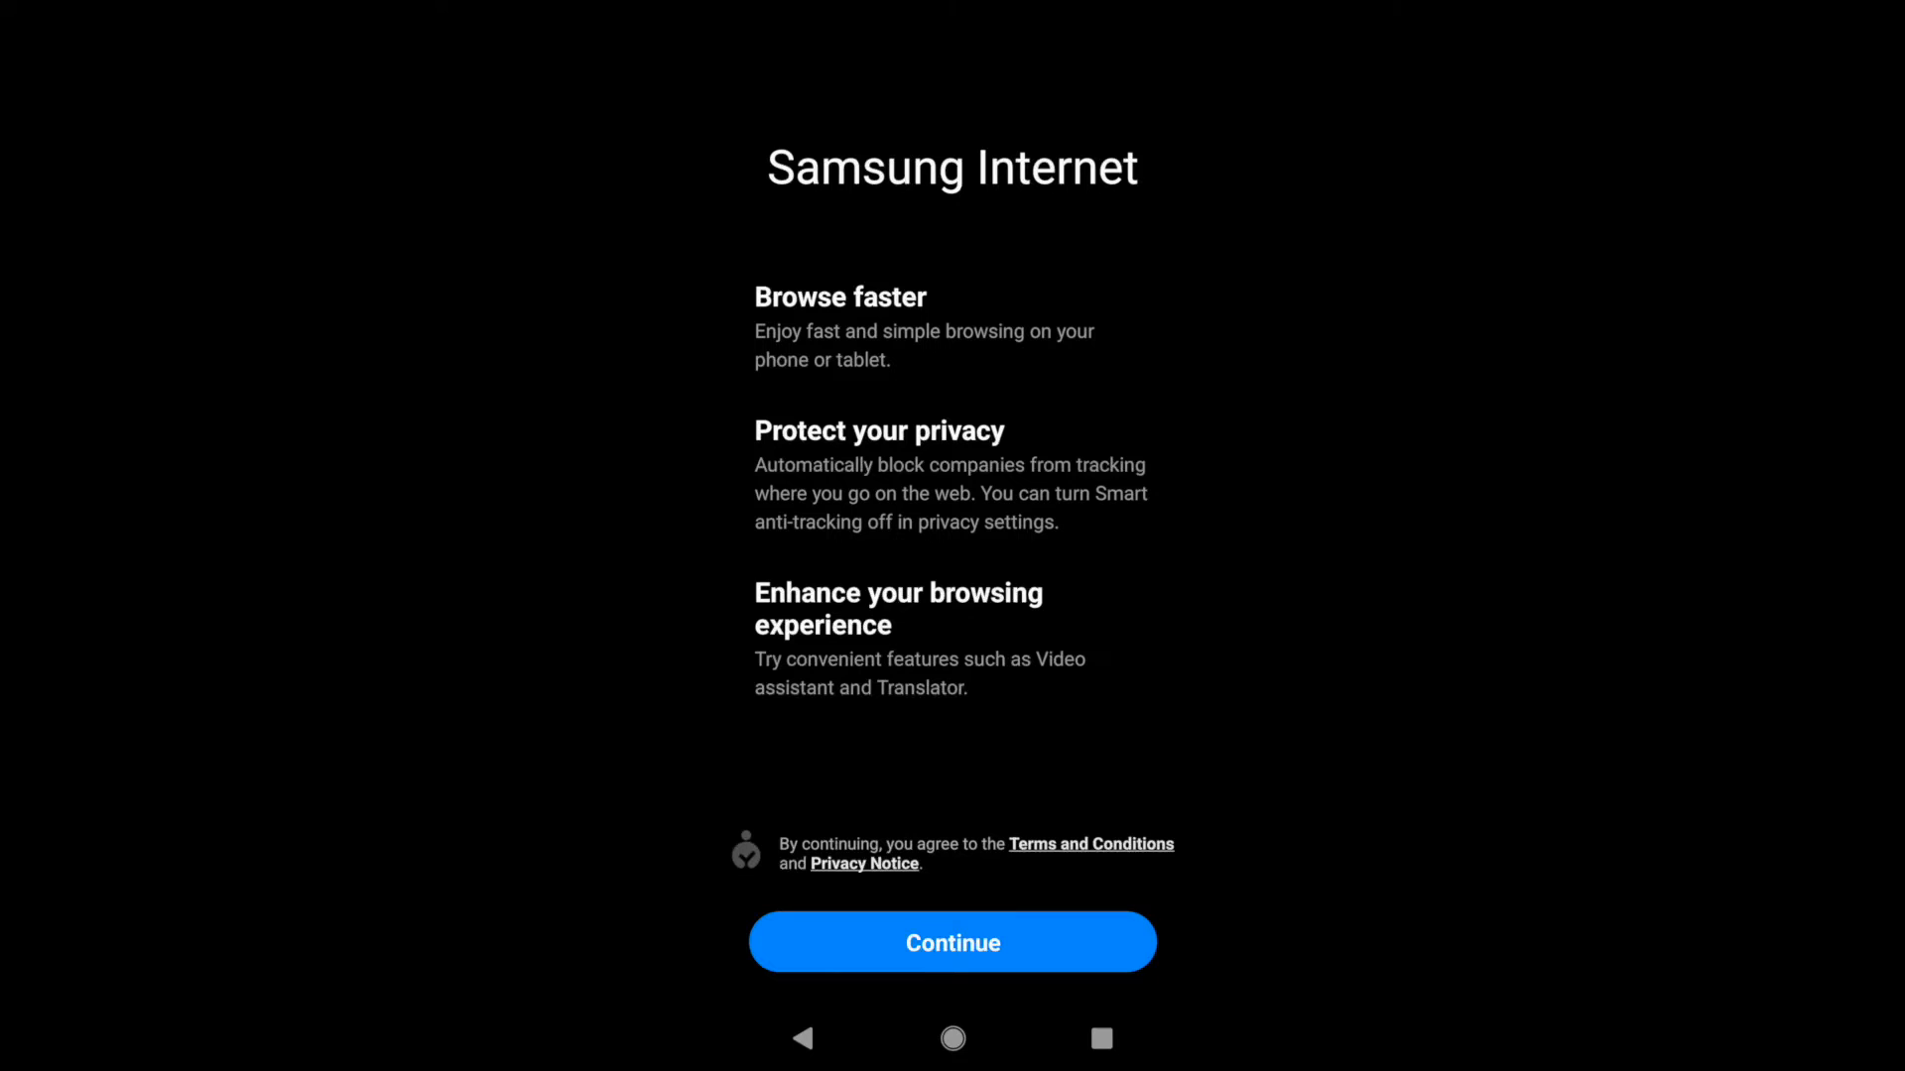
- Accept the Samsung Internet terms to reach the start page
{"action": "left_click", "coordinate": [952, 942]}
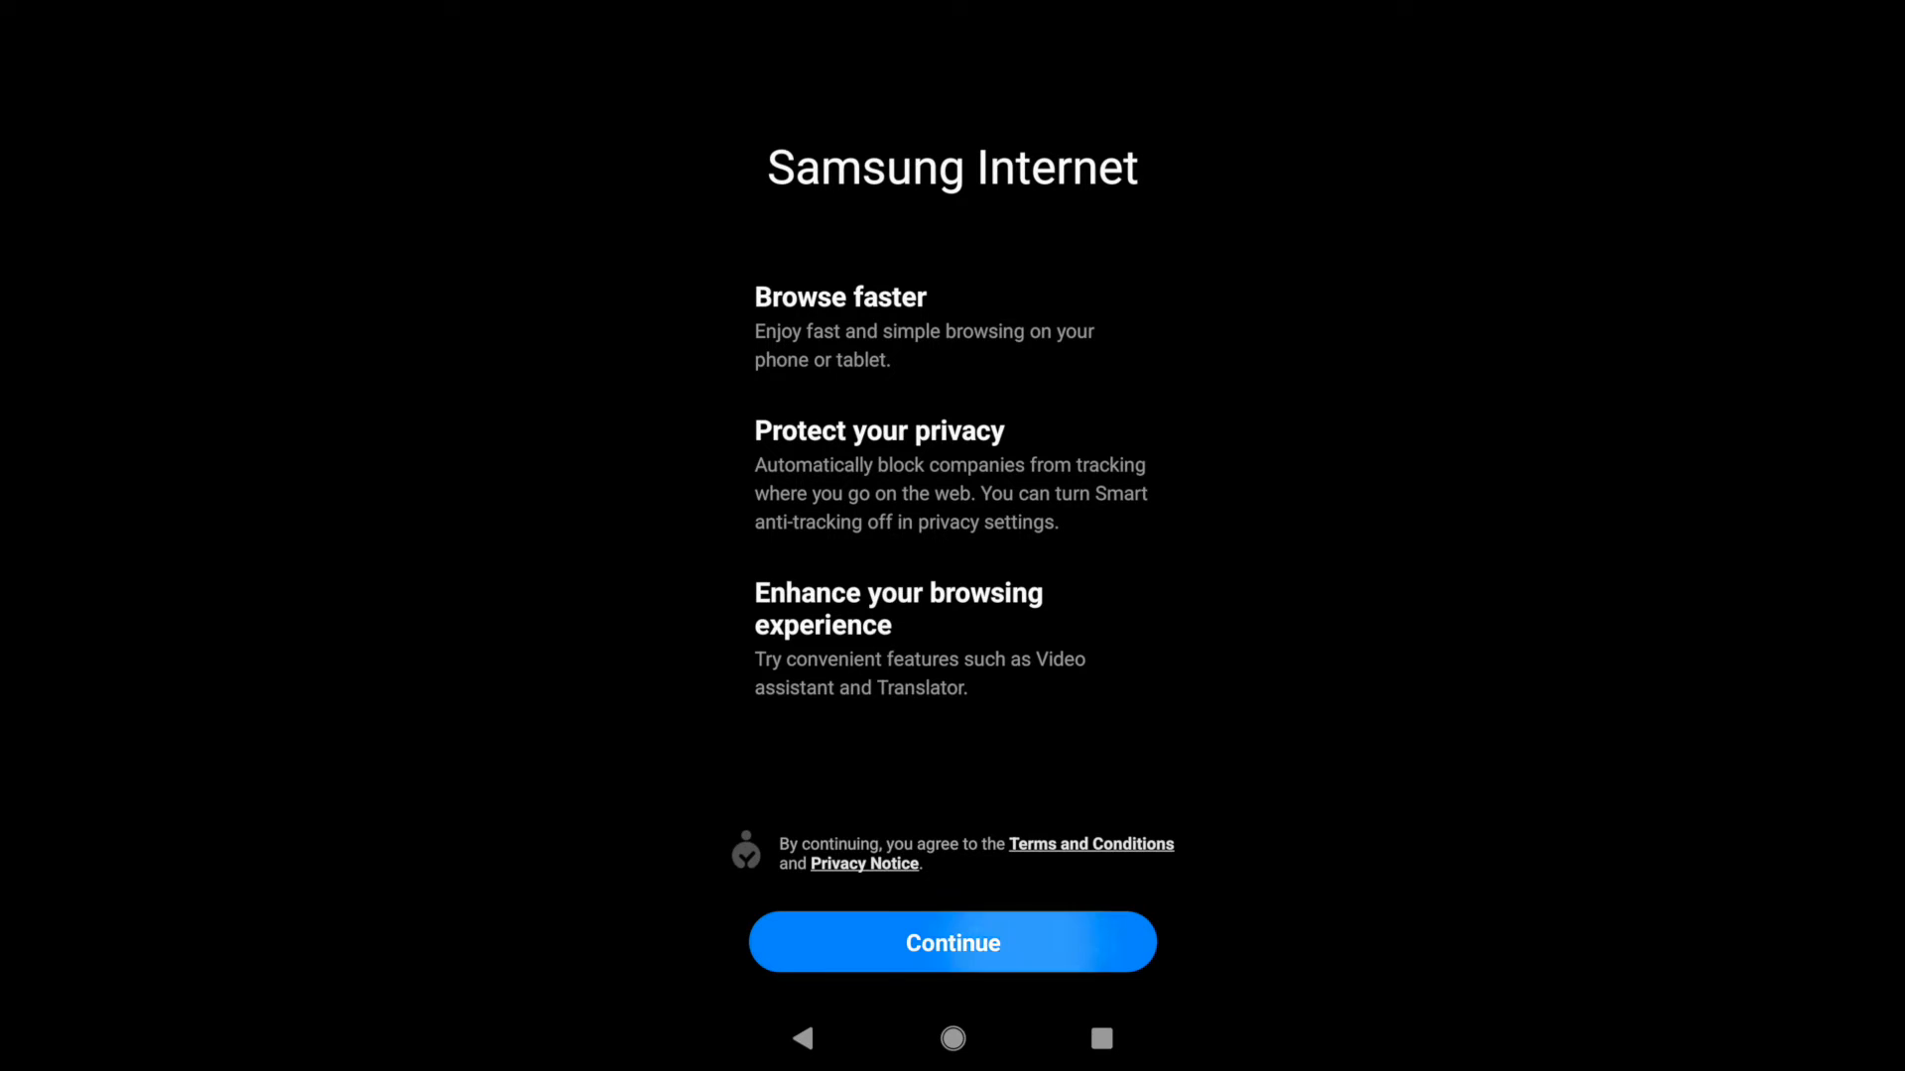
{"action": "left_click", "coordinate": [953, 943]}
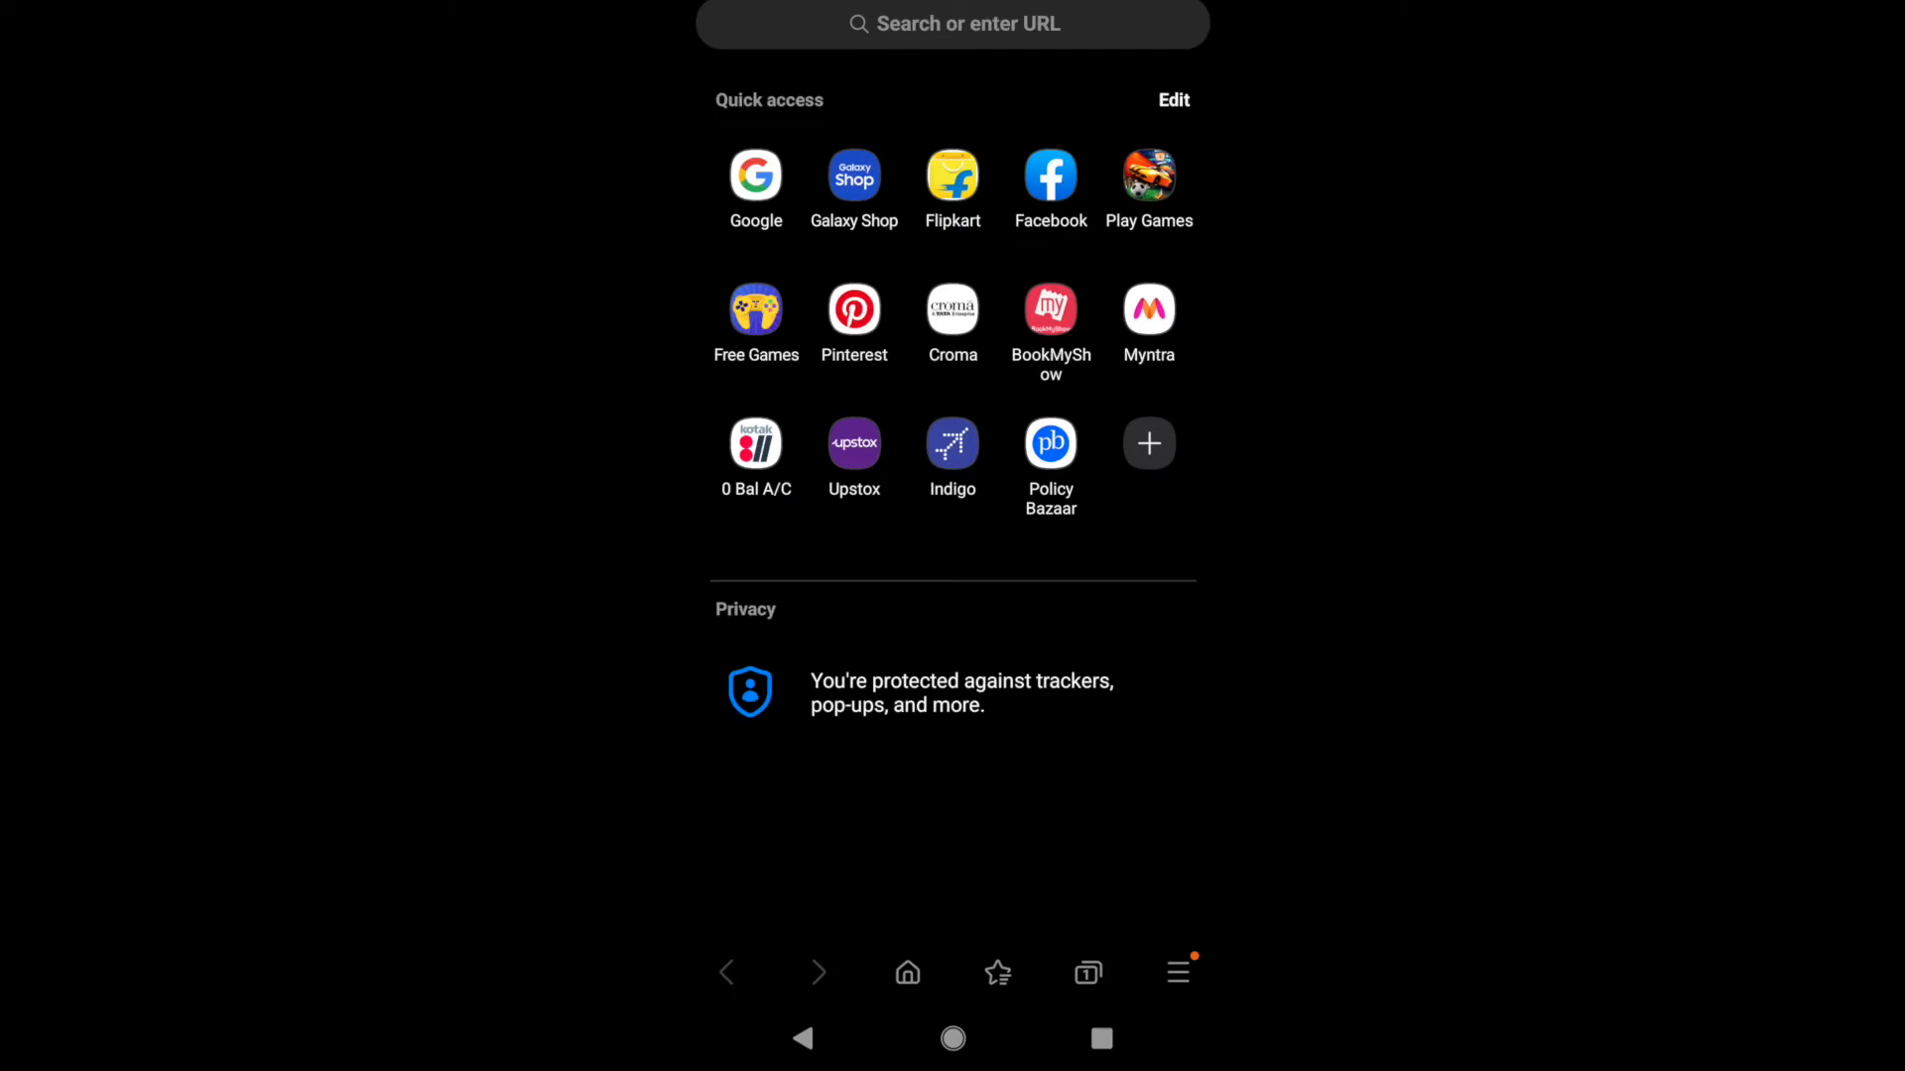
- Search for 'browserhow' and open the BrowserHow website from the results
{"action": "type", "text": "browserhow"}
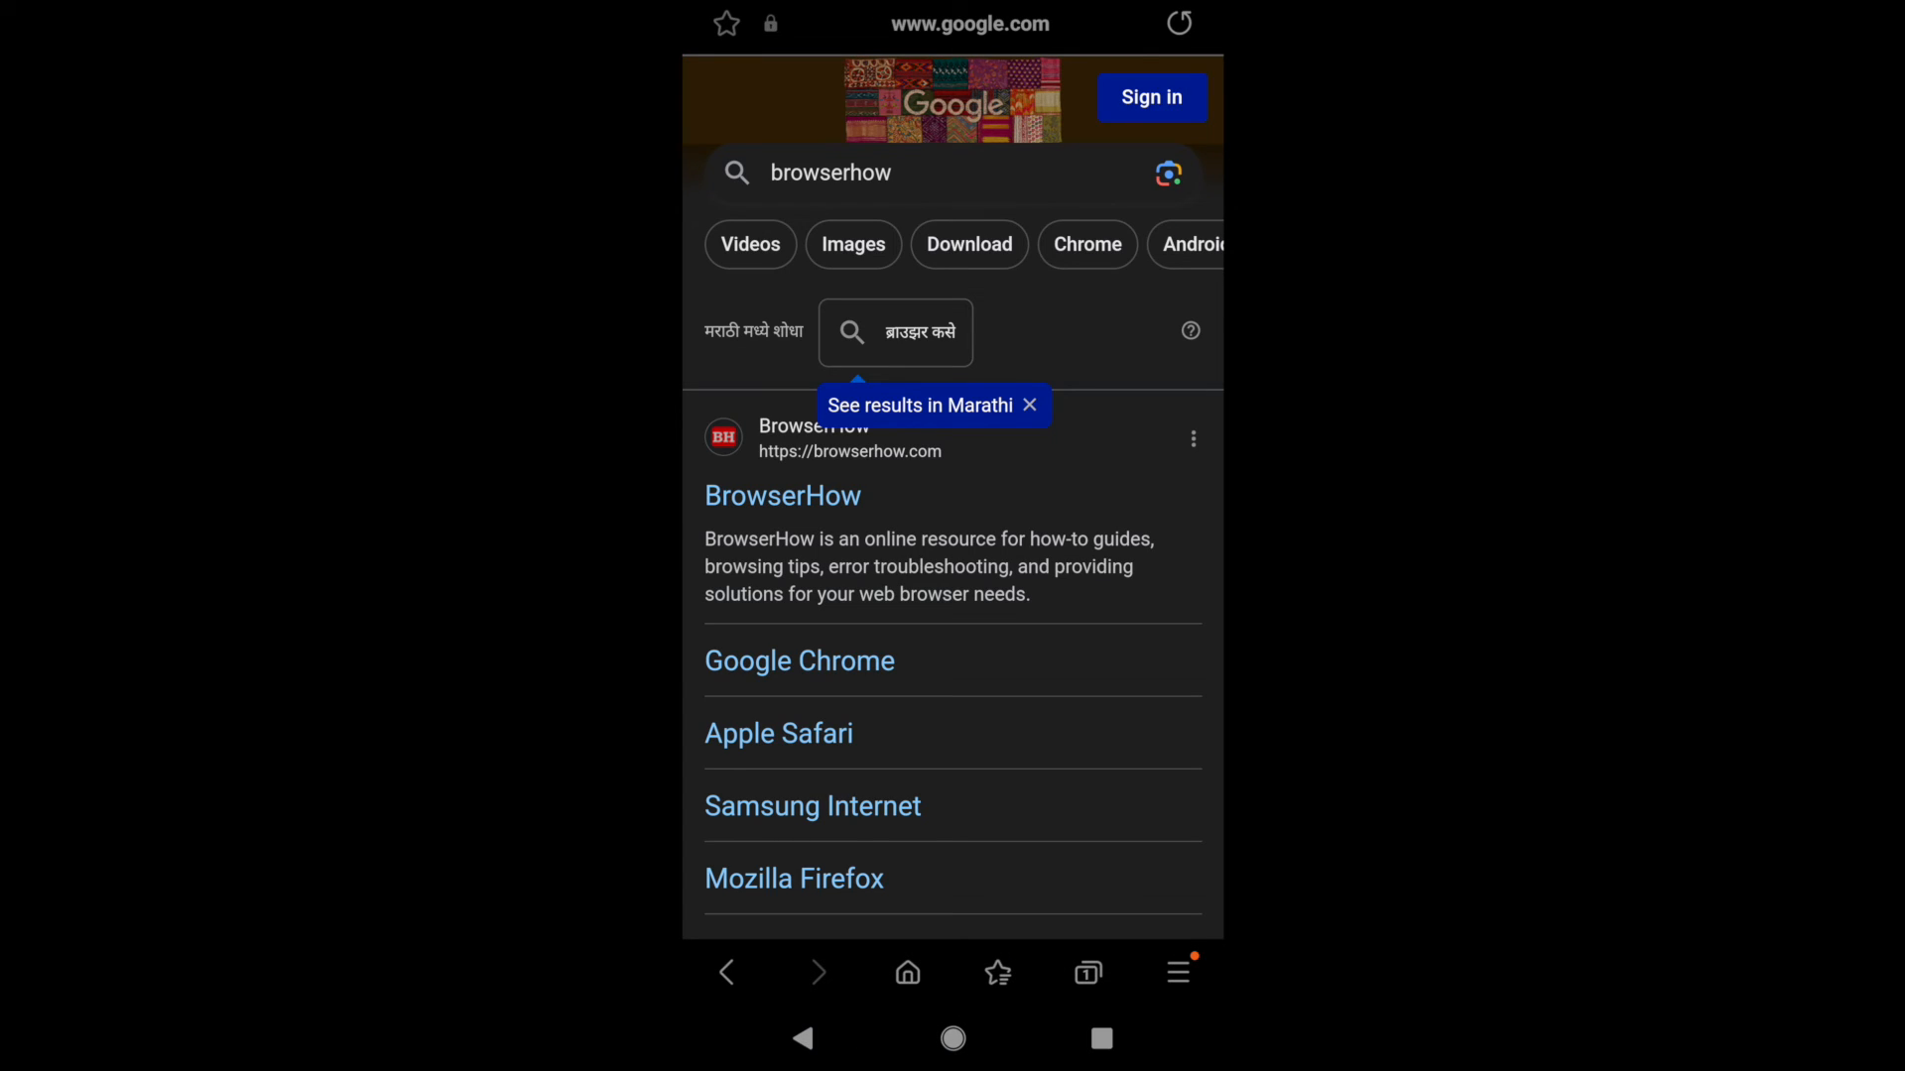
{"action": "left_click", "coordinate": [783, 496]}
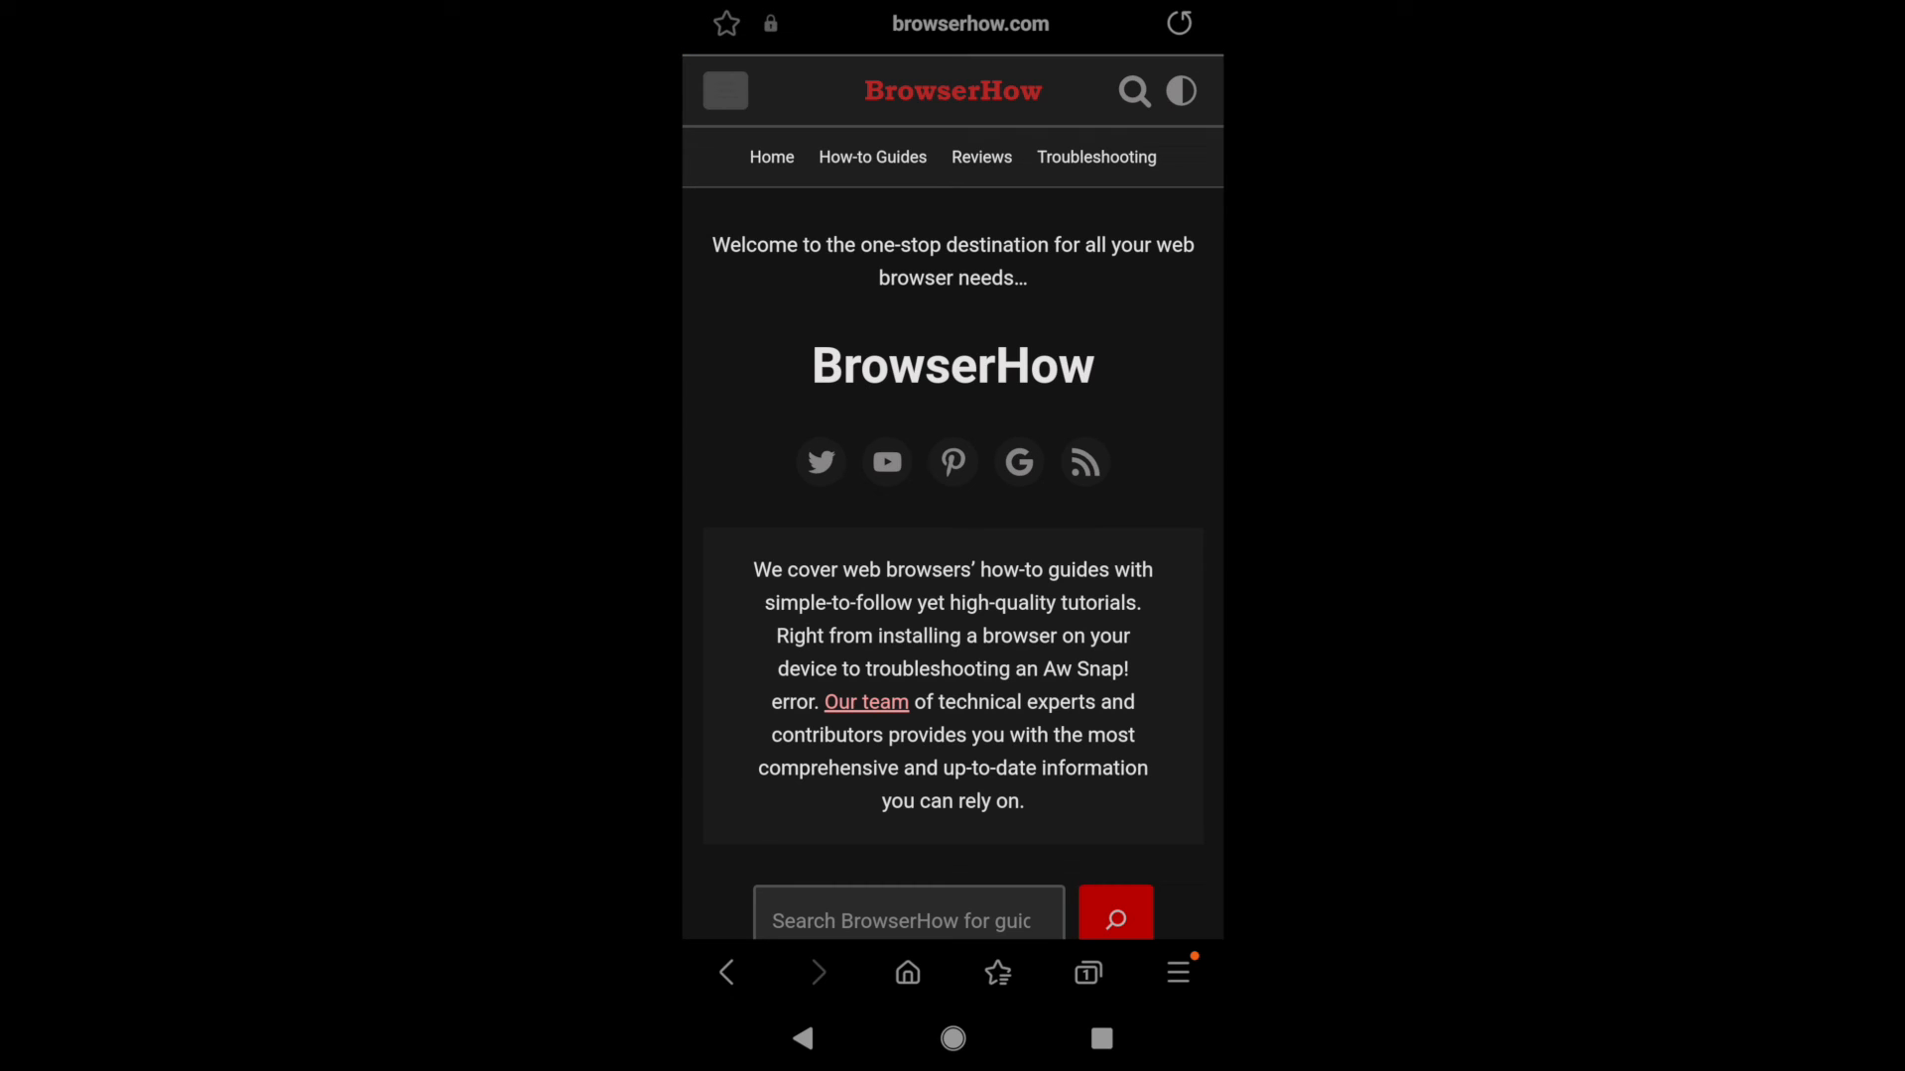